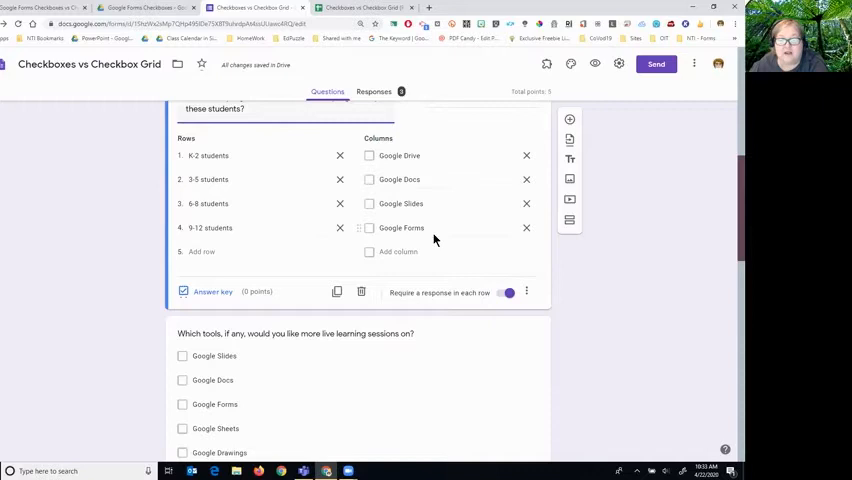
Tick Google Forms in the 9-12 students row of the programs checkbox grid.
scroll(down, 3)
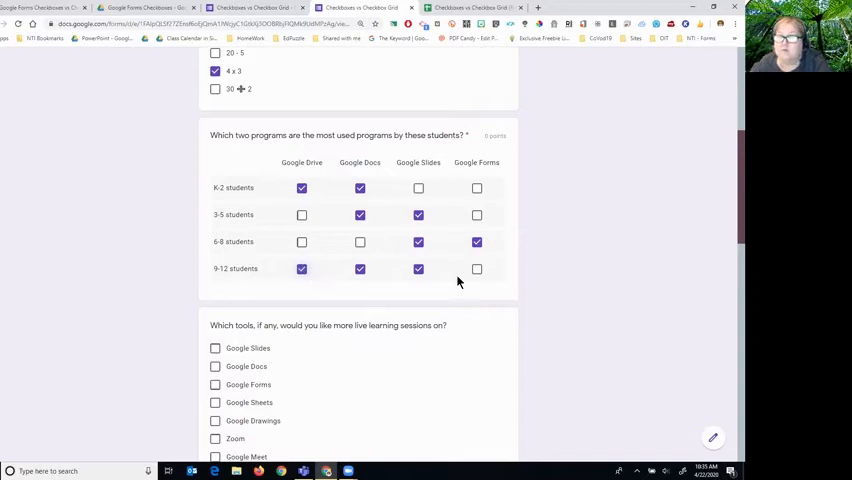
click(477, 269)
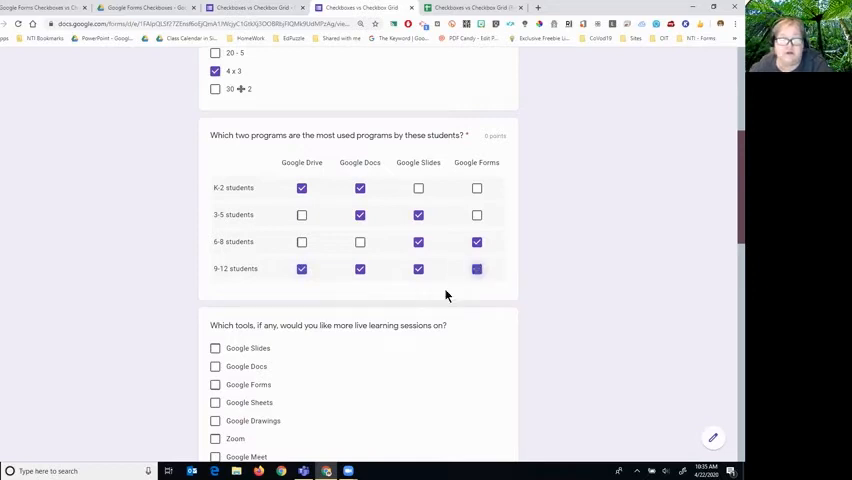